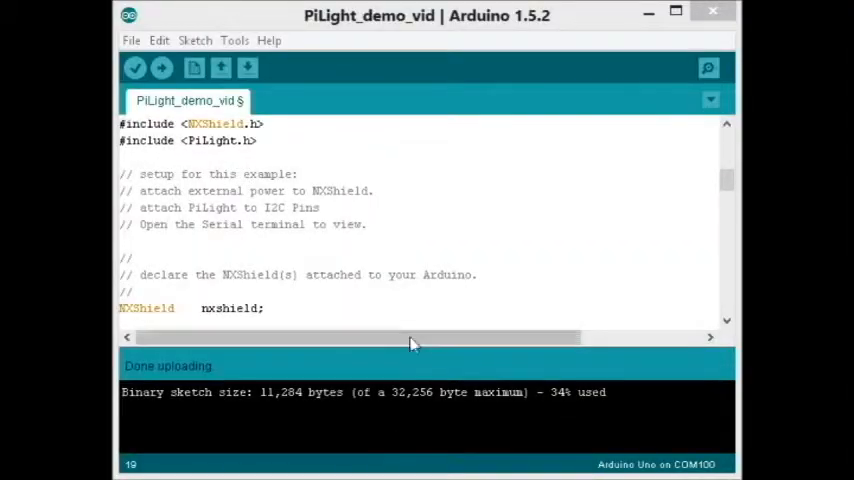
mouse_move(416, 264)
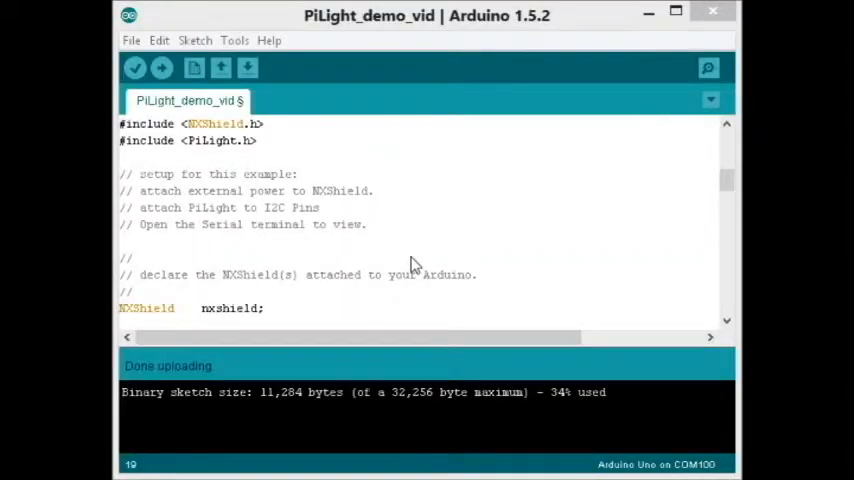
mouse_move(676, 322)
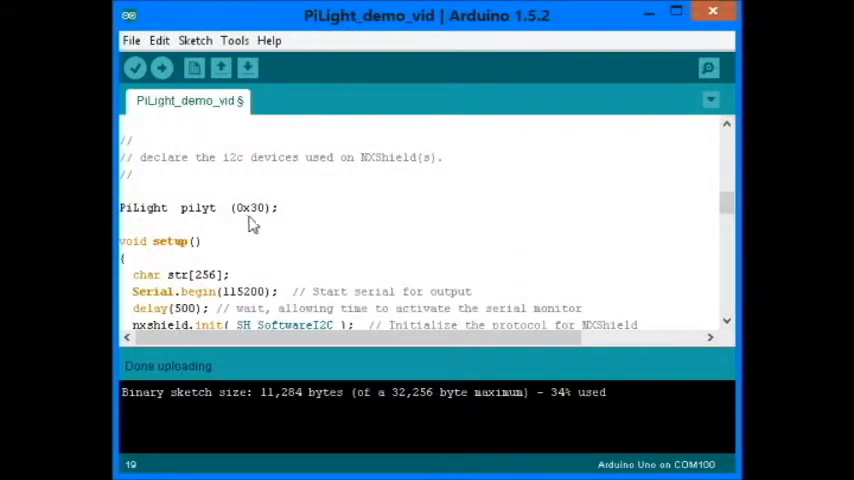
Read through loop()'s red, green and blue colour steps, then bring up the Serial Monitor for COM100
scroll(down, 3)
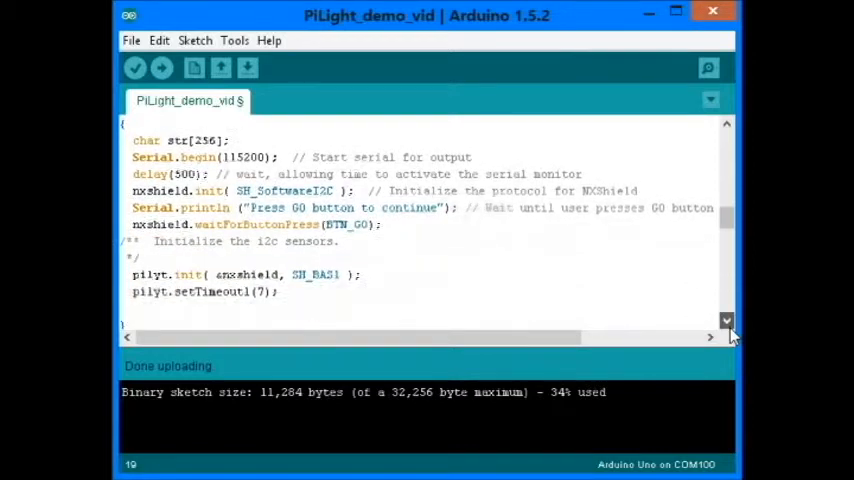
scroll(down, 3)
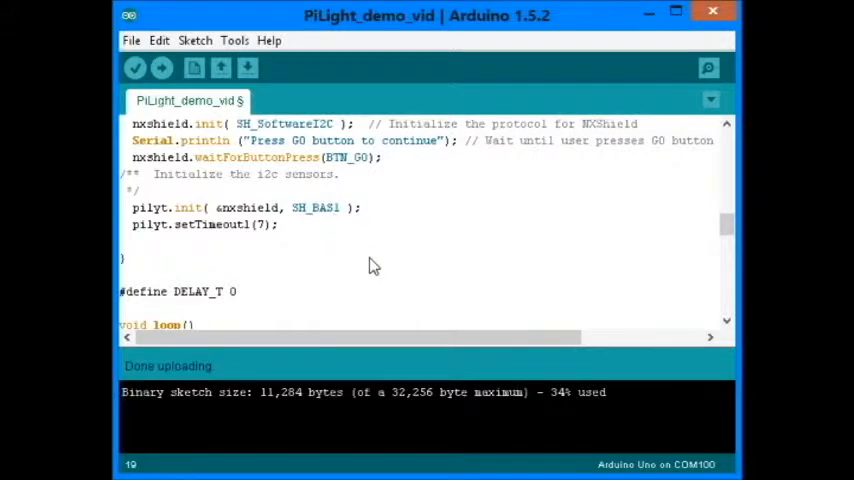
mouse_move(296, 248)
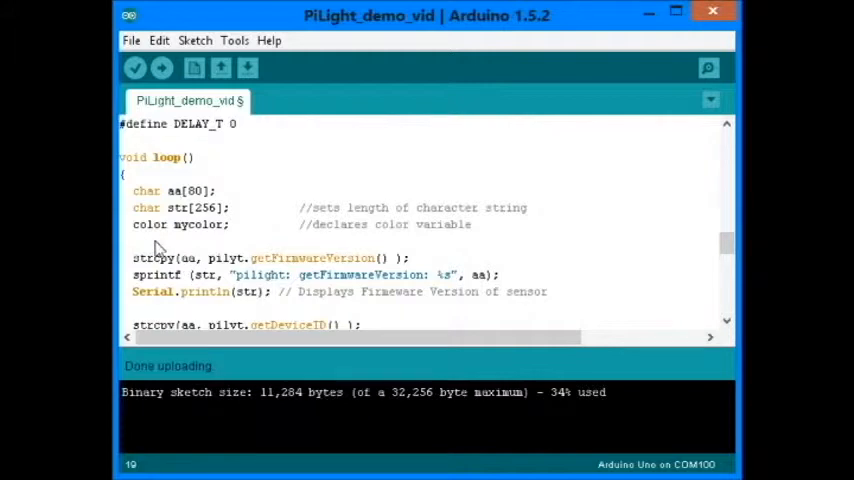
scroll(down, 3)
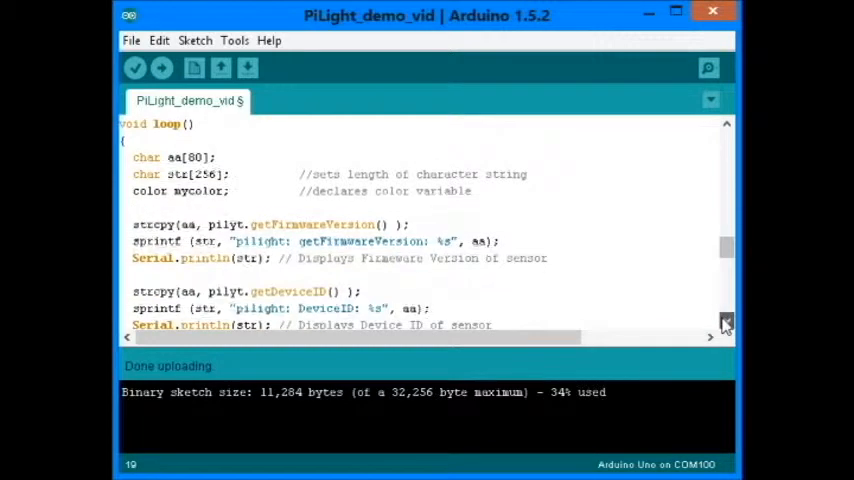
scroll(down, 3)
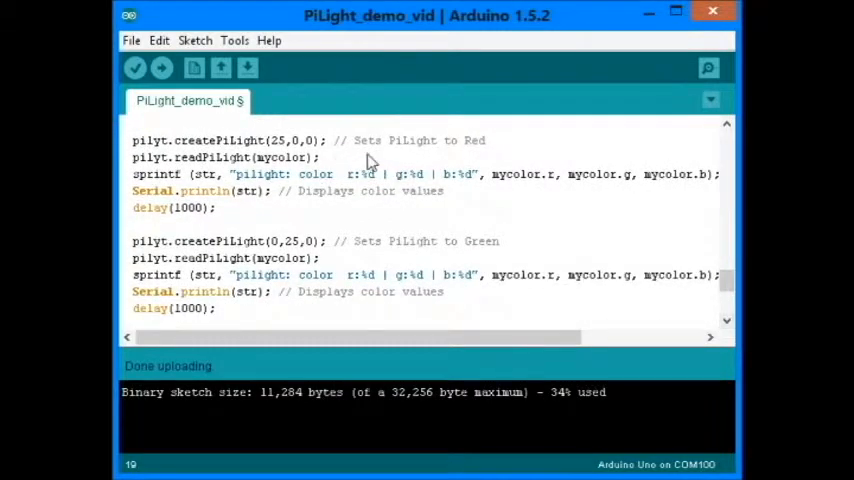
mouse_move(392, 196)
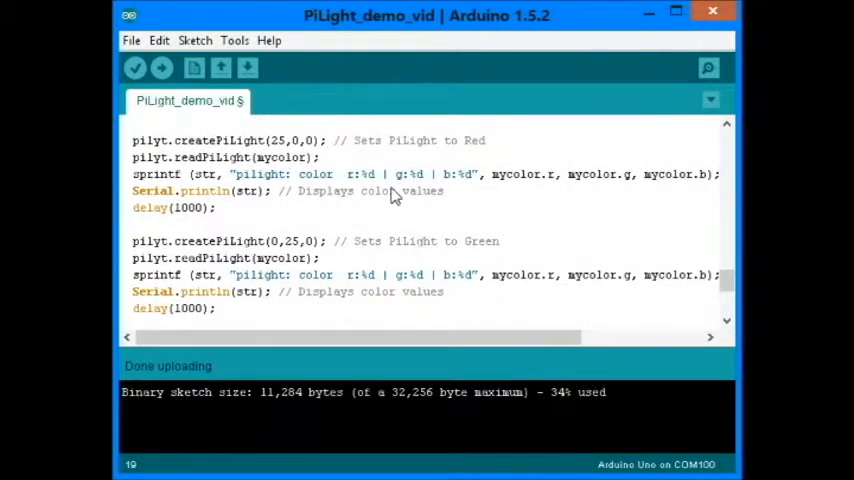
mouse_move(296, 256)
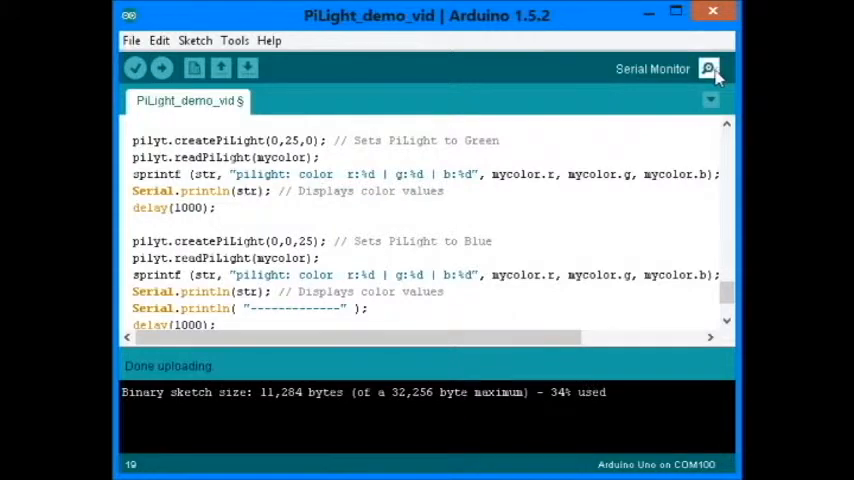
click(710, 68)
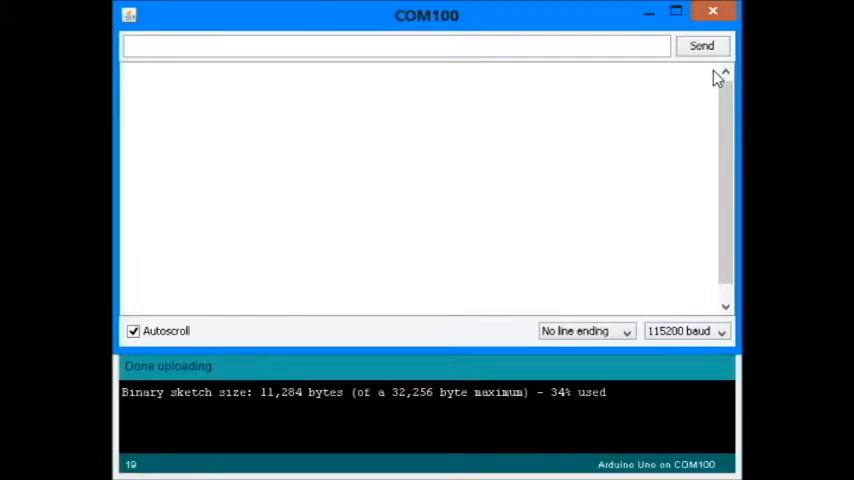